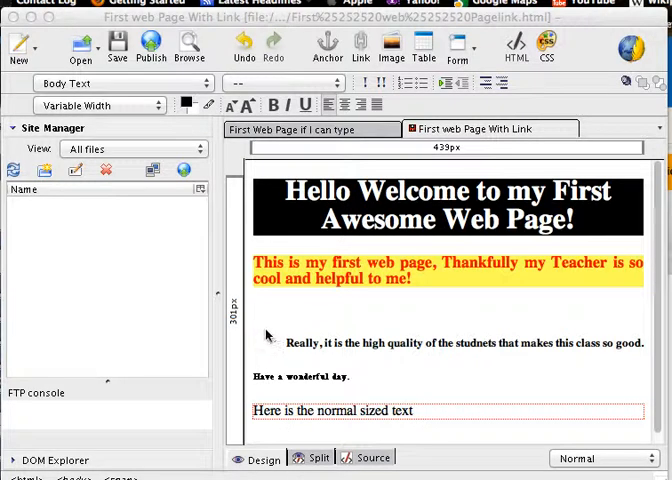
pyautogui.moveTo(274, 320)
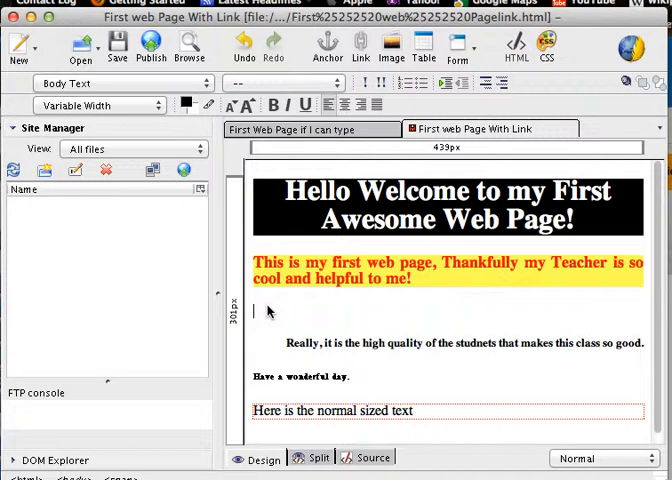
pyautogui.moveTo(371, 218)
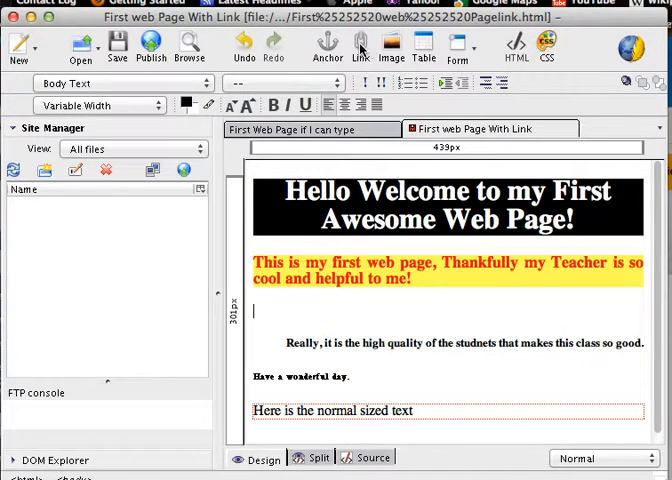
pyautogui.moveTo(360, 45)
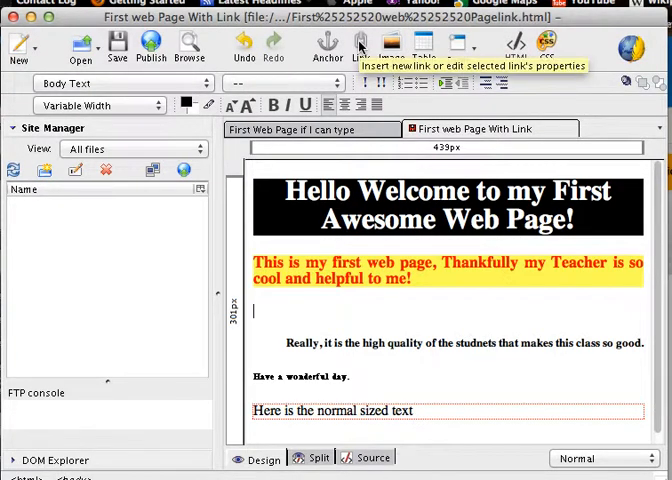
pyautogui.click(360, 42)
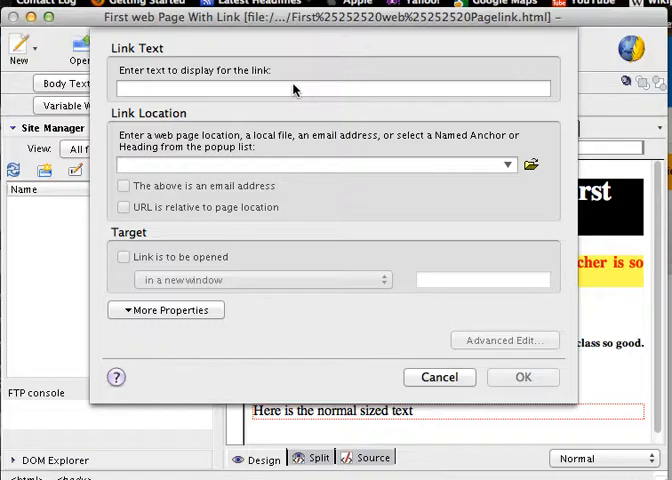
pyautogui.write('Muskies Inc Home P')
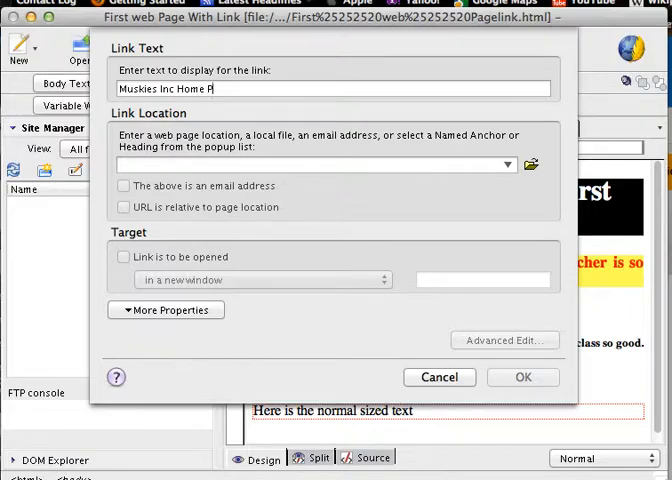
pyautogui.write('age')
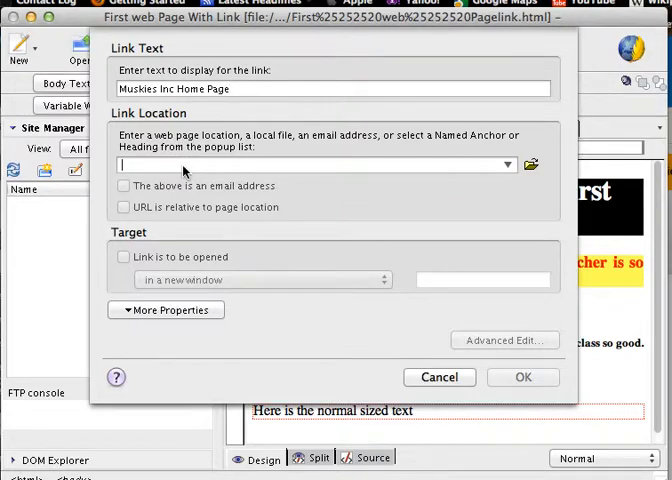
pyautogui.write('http')
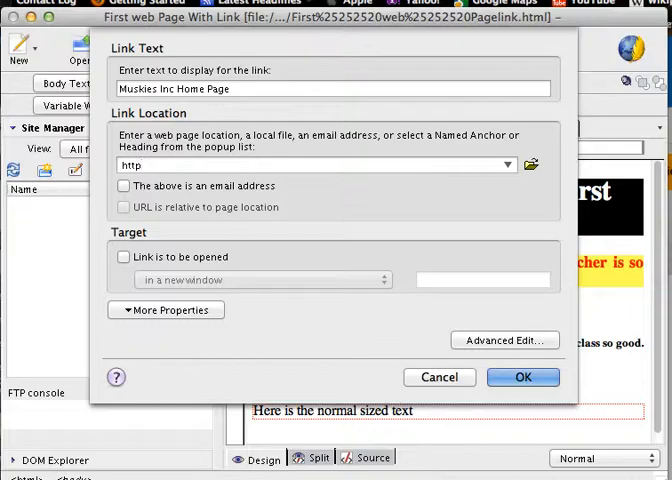
pyautogui.write('.')
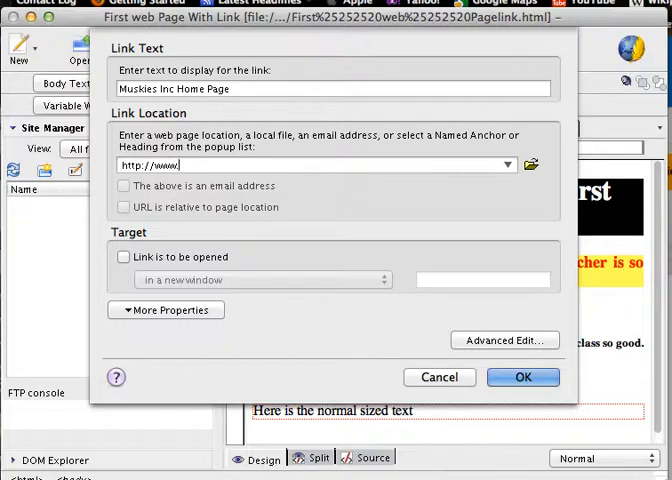
pyautogui.write('mi')
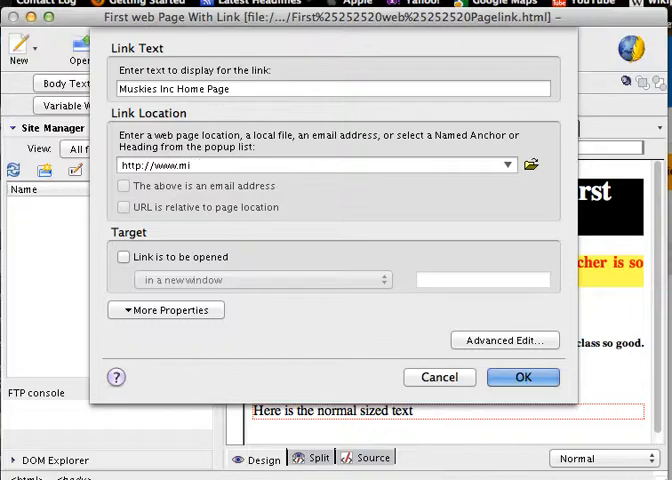
pyautogui.write('us')
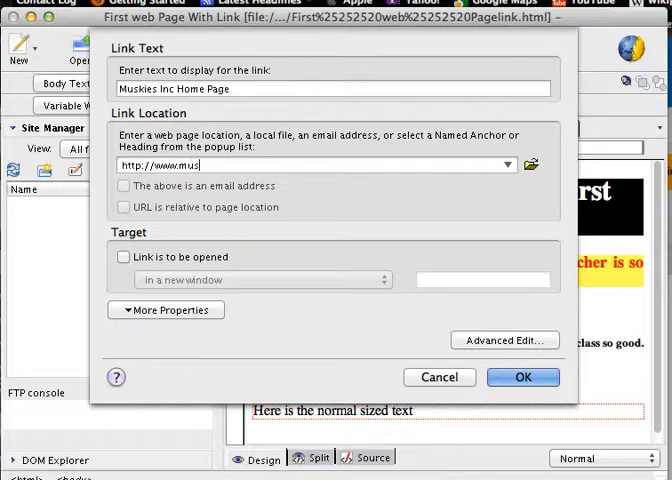
pyautogui.write('k')
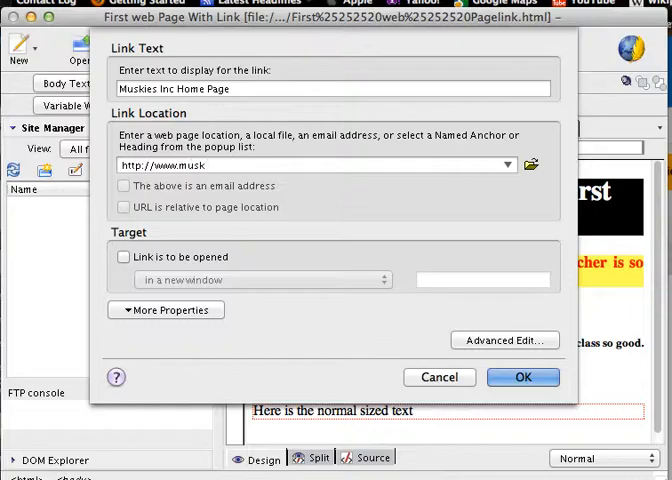
pyautogui.write('iesinc')
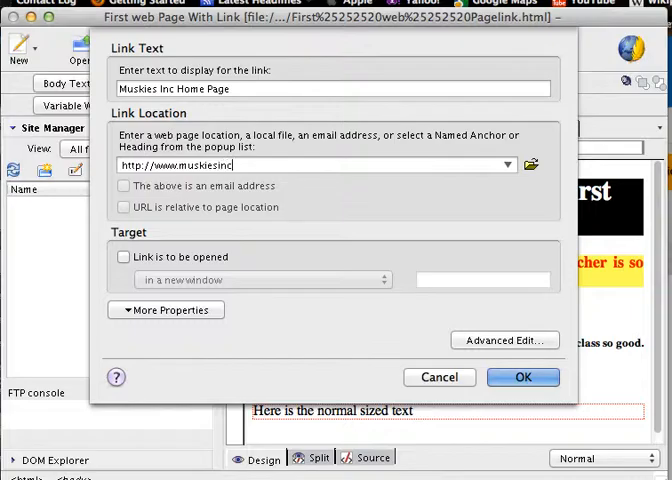
pyautogui.write('.org')
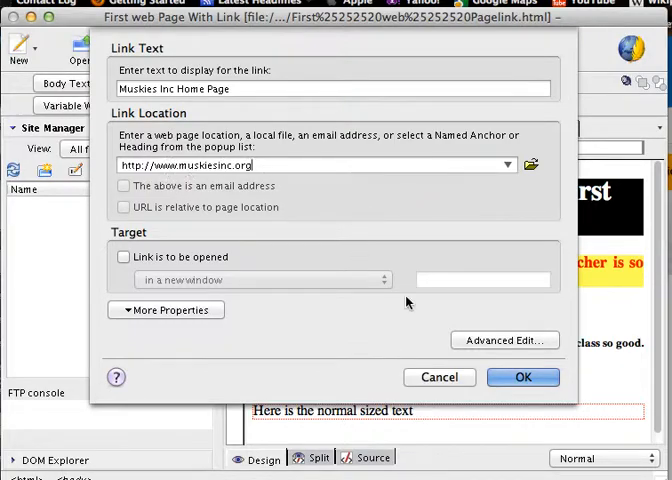
pyautogui.click(523, 377)
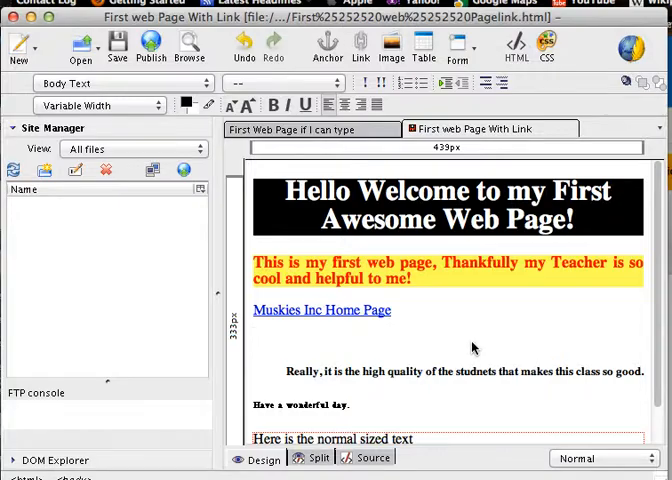
pyautogui.moveTo(361, 44)
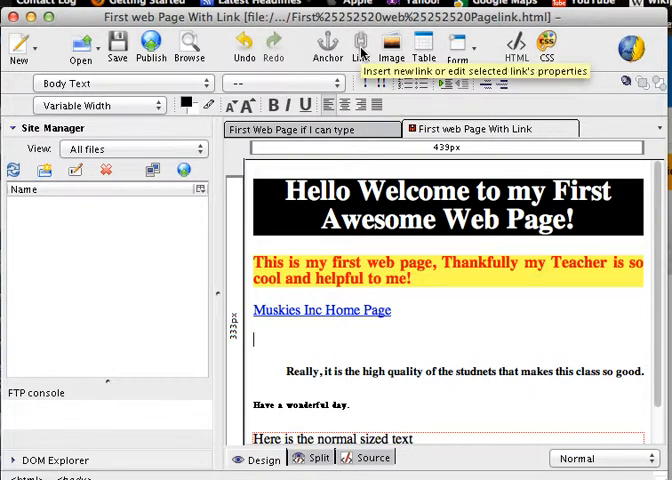
# Step: Enter 'Click Here For A Link To The eAchieve Web Site' as the new link text
pyautogui.click(362, 45)
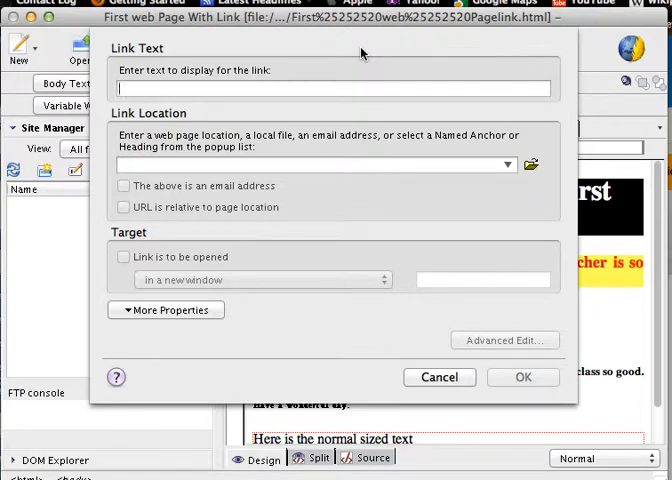
pyautogui.write('C')
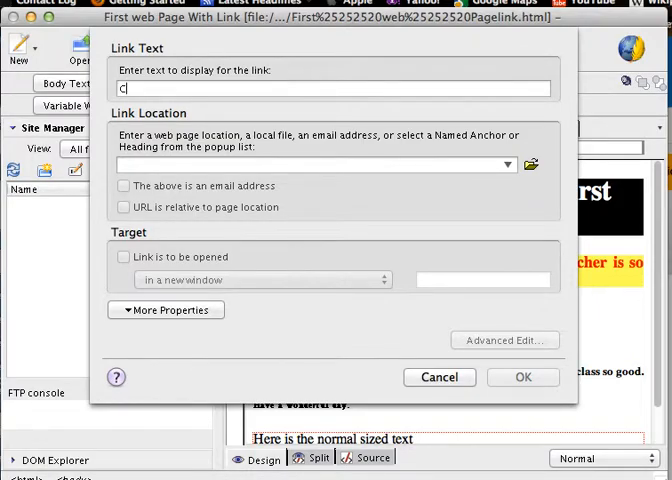
pyautogui.write('lick')
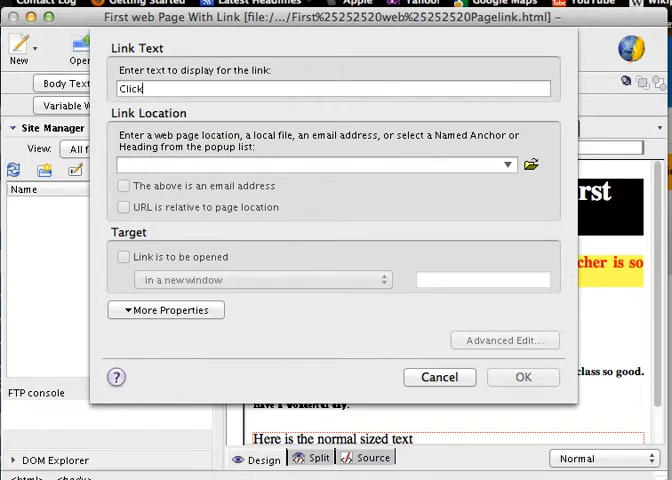
pyautogui.write('Here f')
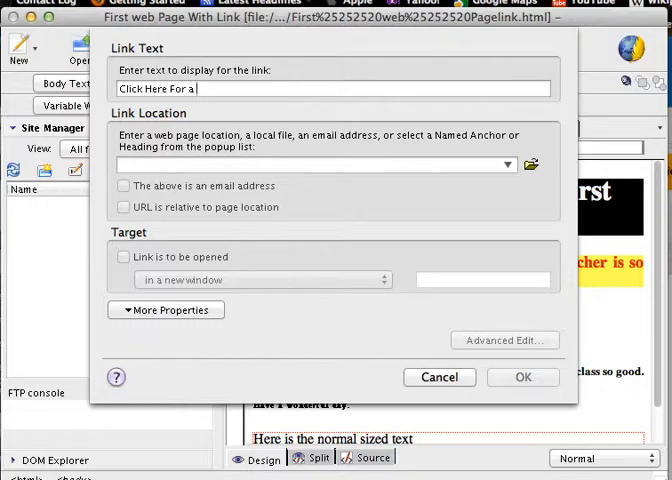
pyautogui.write('A')
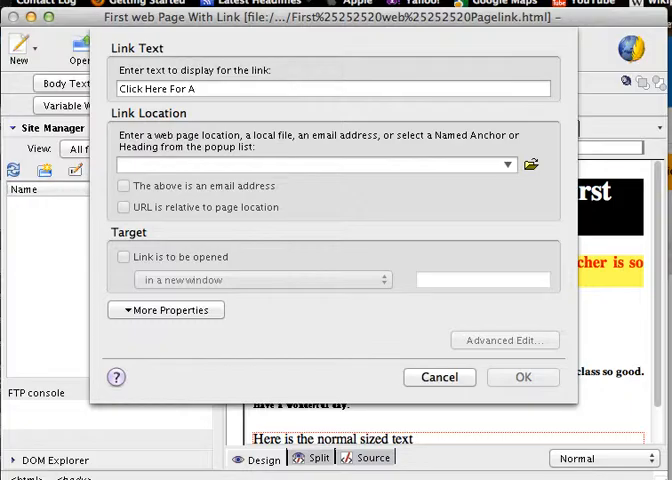
pyautogui.write('Link To')
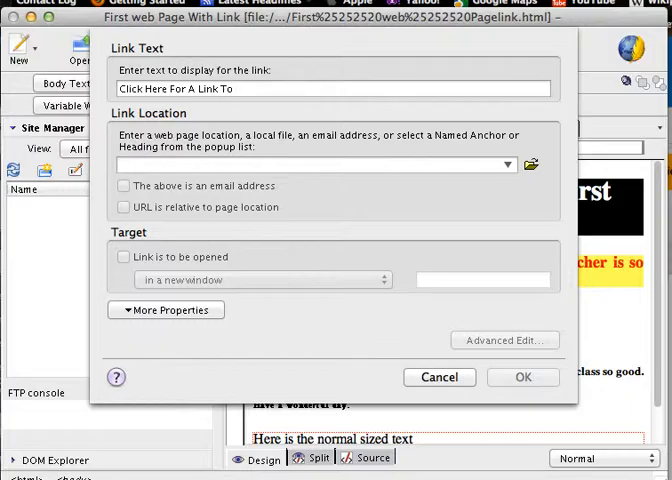
pyautogui.write('The')
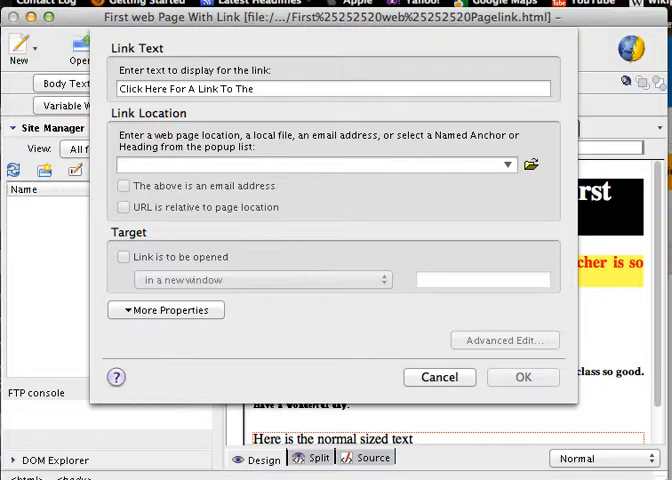
pyautogui.write('eAchieve Web')
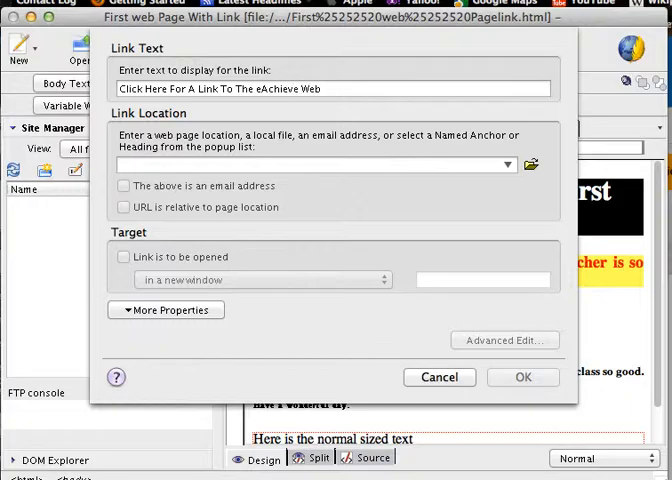
pyautogui.write('S')
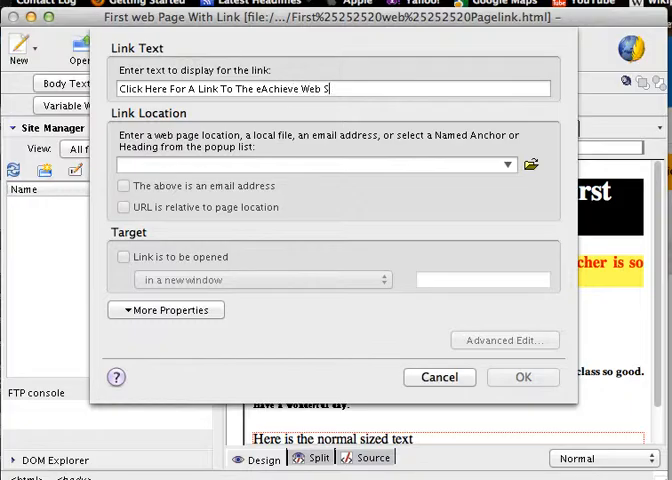
pyautogui.write('ite')
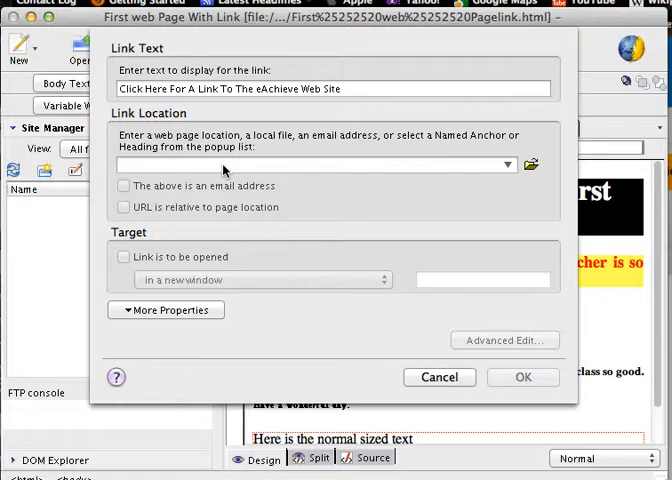
pyautogui.click(310, 164)
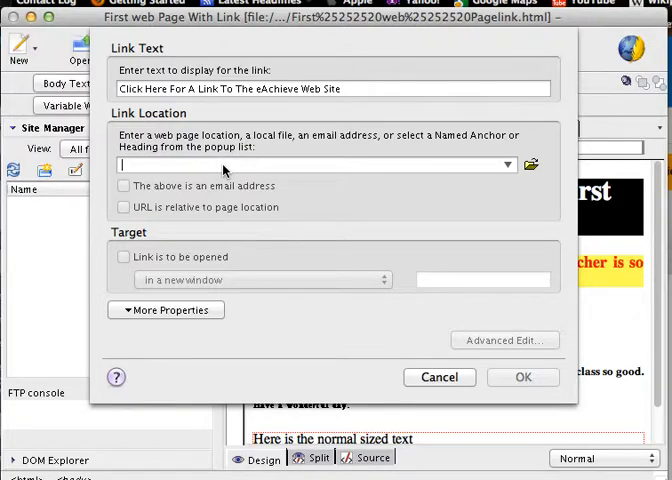
pyautogui.write('http:/')
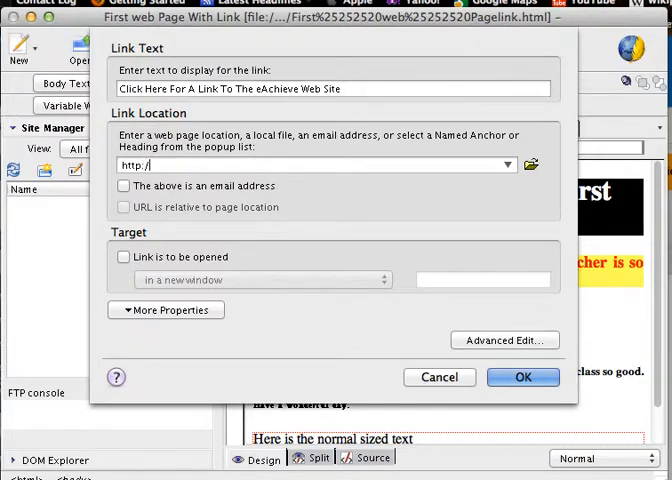
pyautogui.write('www.eachieve')
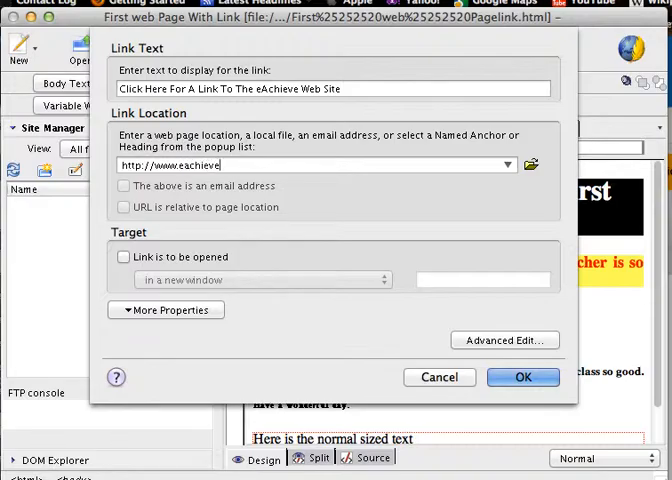
pyautogui.write('.com')
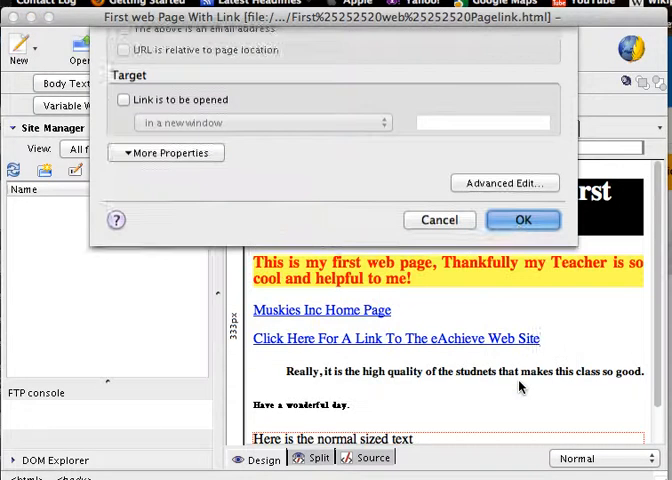
pyautogui.click(522, 219)
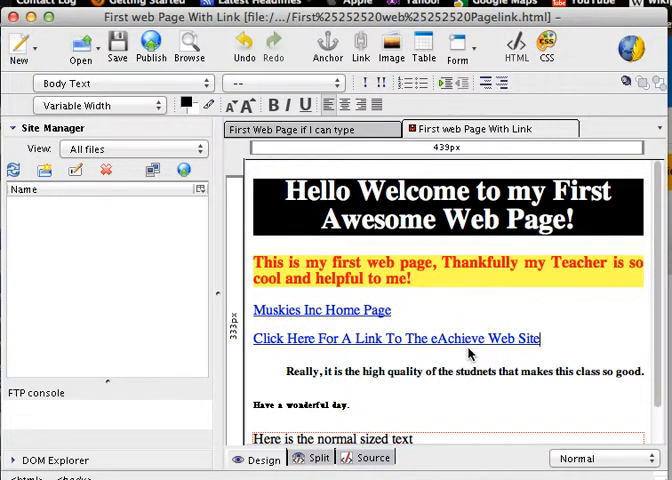
pyautogui.moveTo(417, 289)
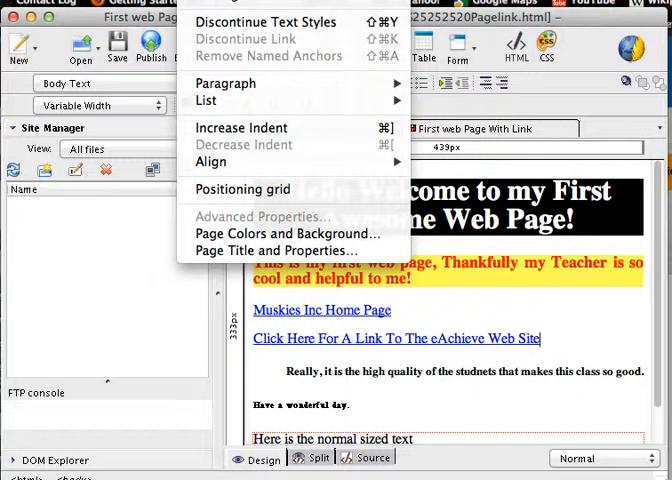
pyautogui.moveTo(276, 250)
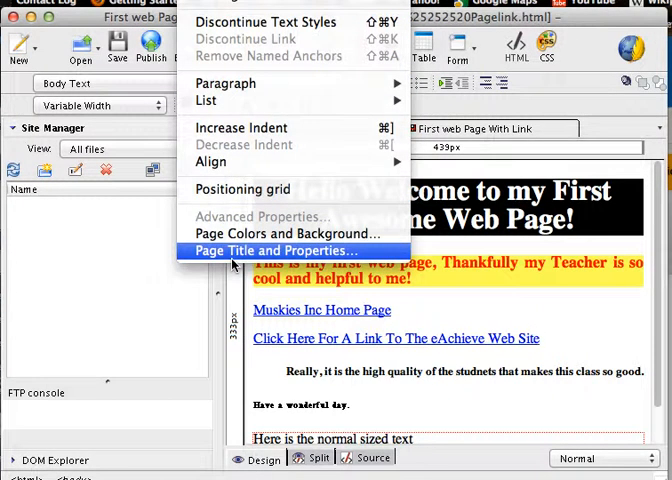
pyautogui.click(275, 250)
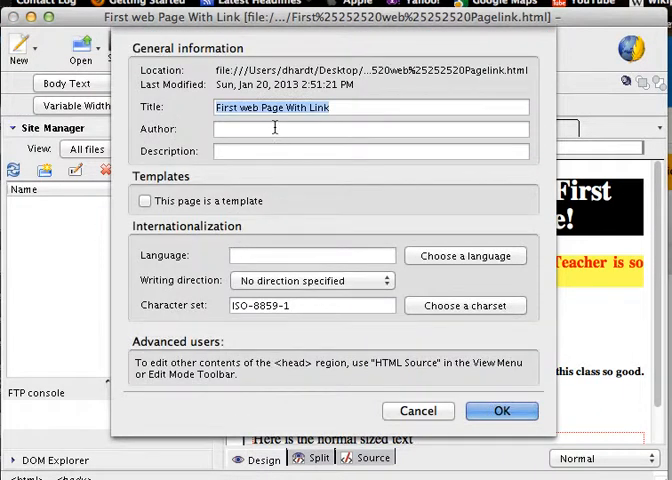
pyautogui.moveTo(334, 123)
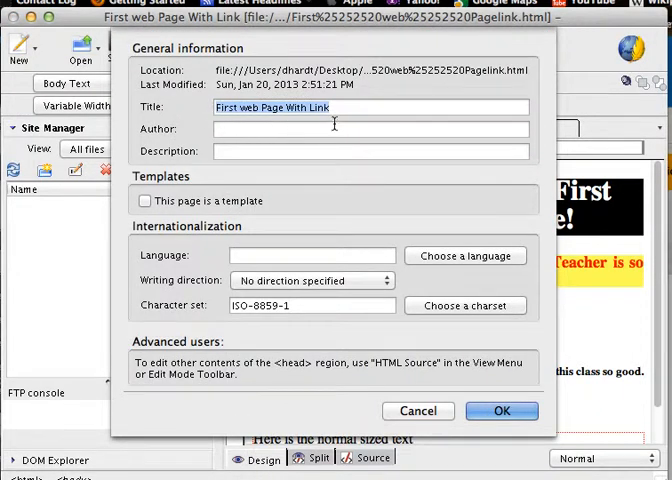
pyautogui.moveTo(328, 120)
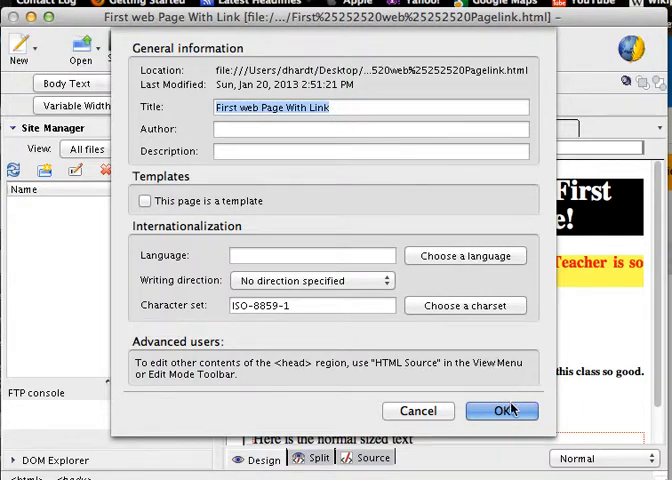
pyautogui.click(502, 411)
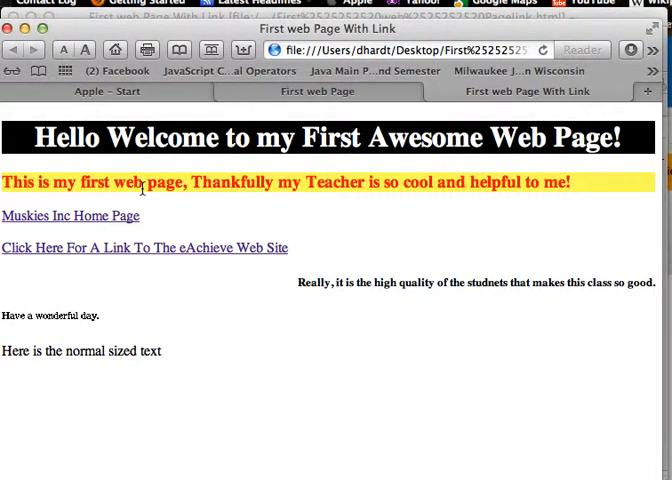
# Step: Follow the Muskies Inc and eAchieve links in Safari, then return to the page
pyautogui.click(71, 215)
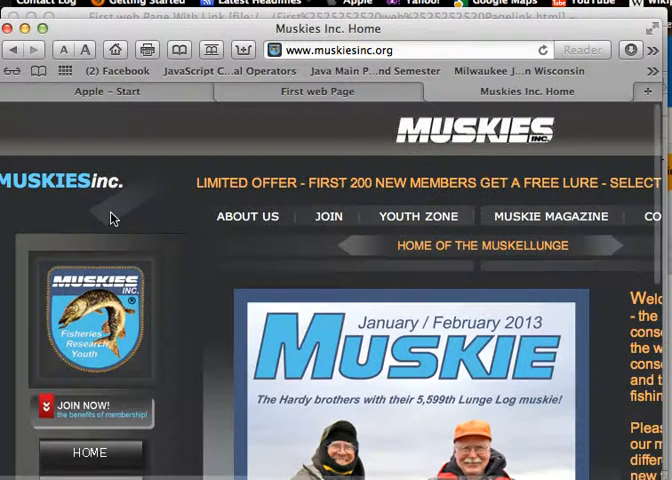
pyautogui.hscroll(3)
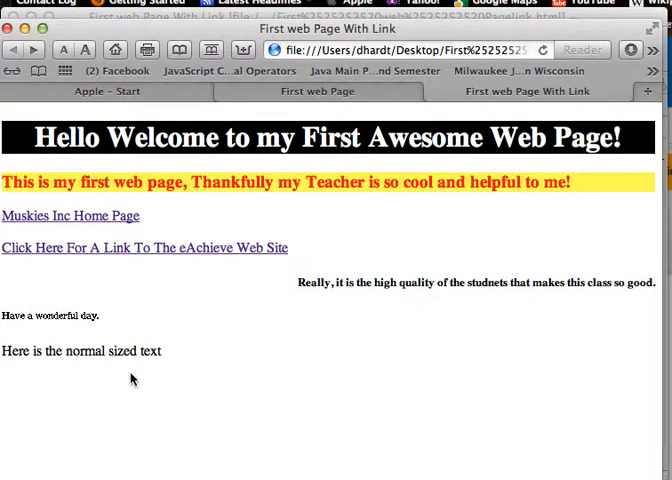
pyautogui.click(143, 247)
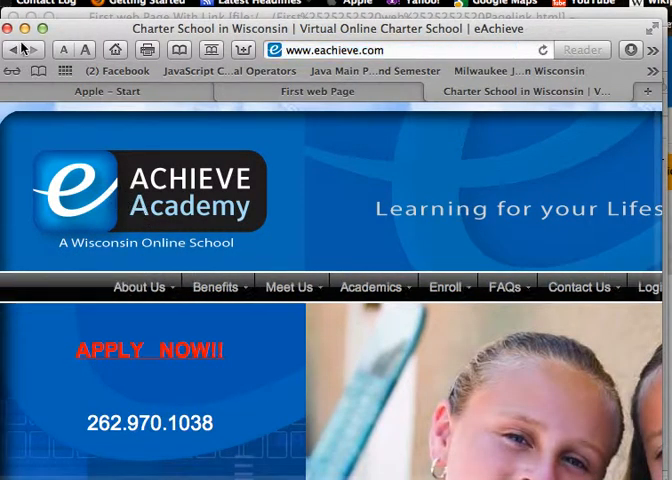
pyautogui.moveTo(14, 50)
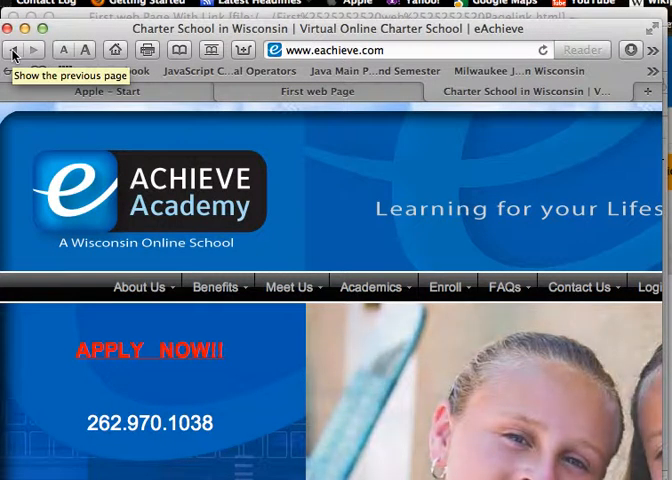
pyautogui.click(12, 50)
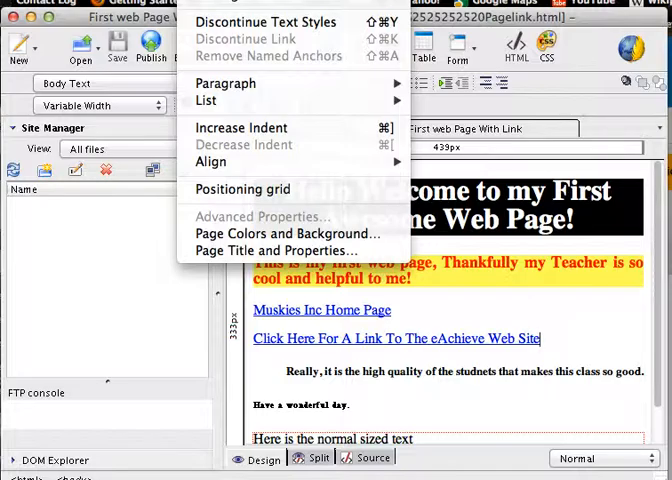
pyautogui.moveTo(280, 250)
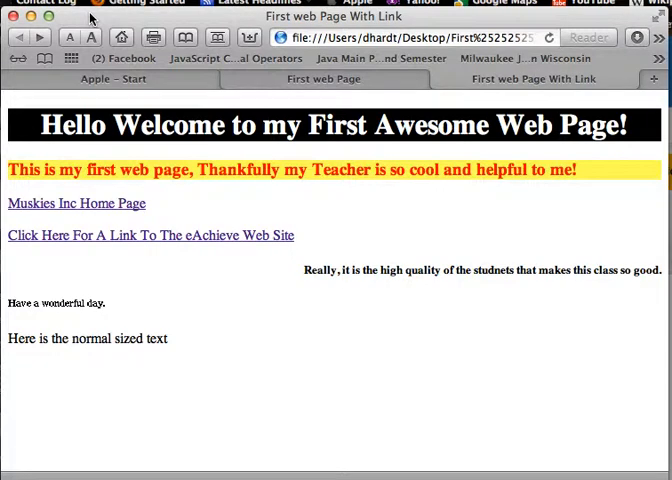
pyautogui.moveTo(90, 20)
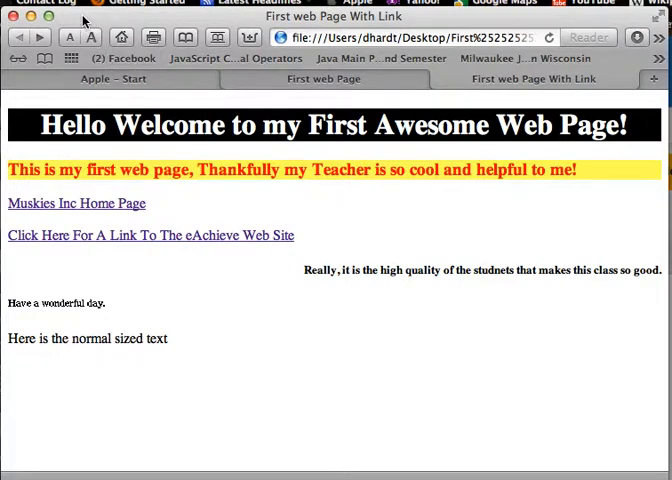